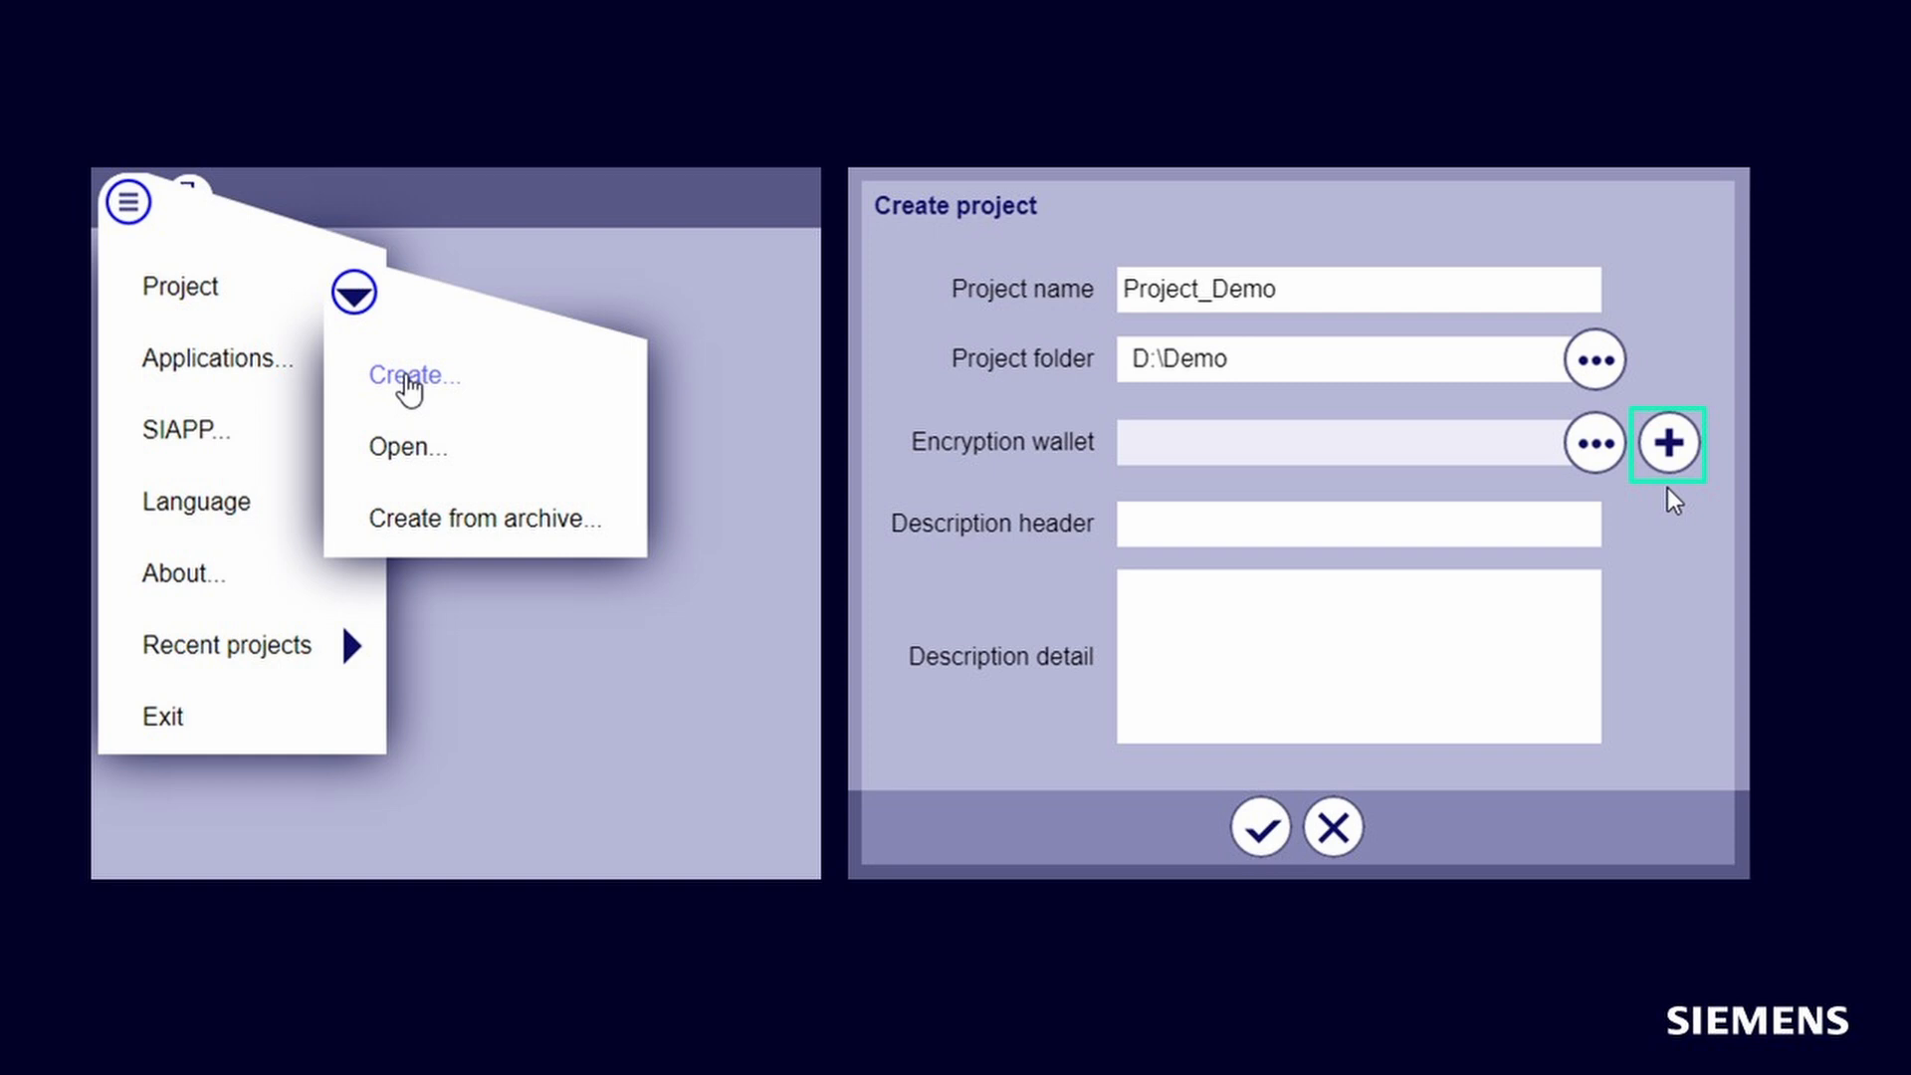
- Create Project_Demo in D:\Demo with D:\Demo\MyWallet.sdw as its encryption wallet
click(1668, 443)
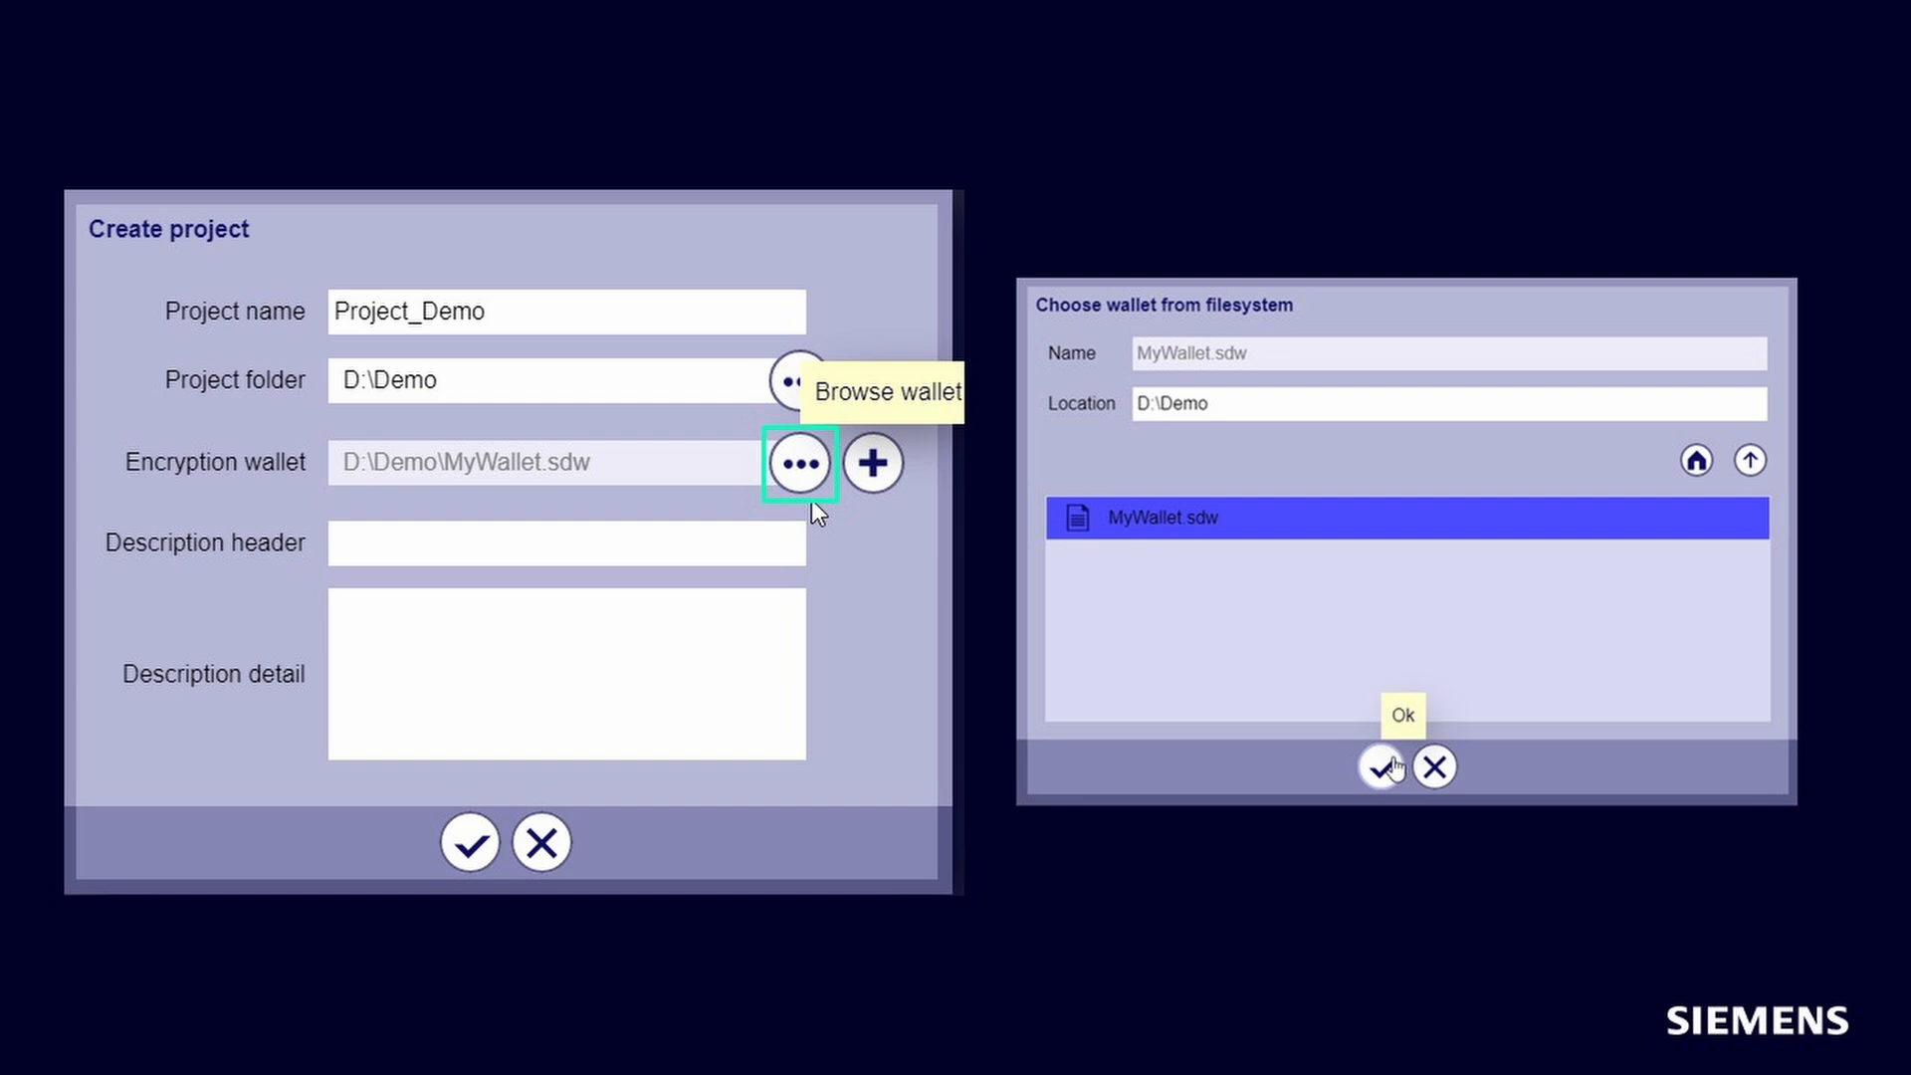
- Enter the wallet password in the Project_Demo password prompt
click(1378, 766)
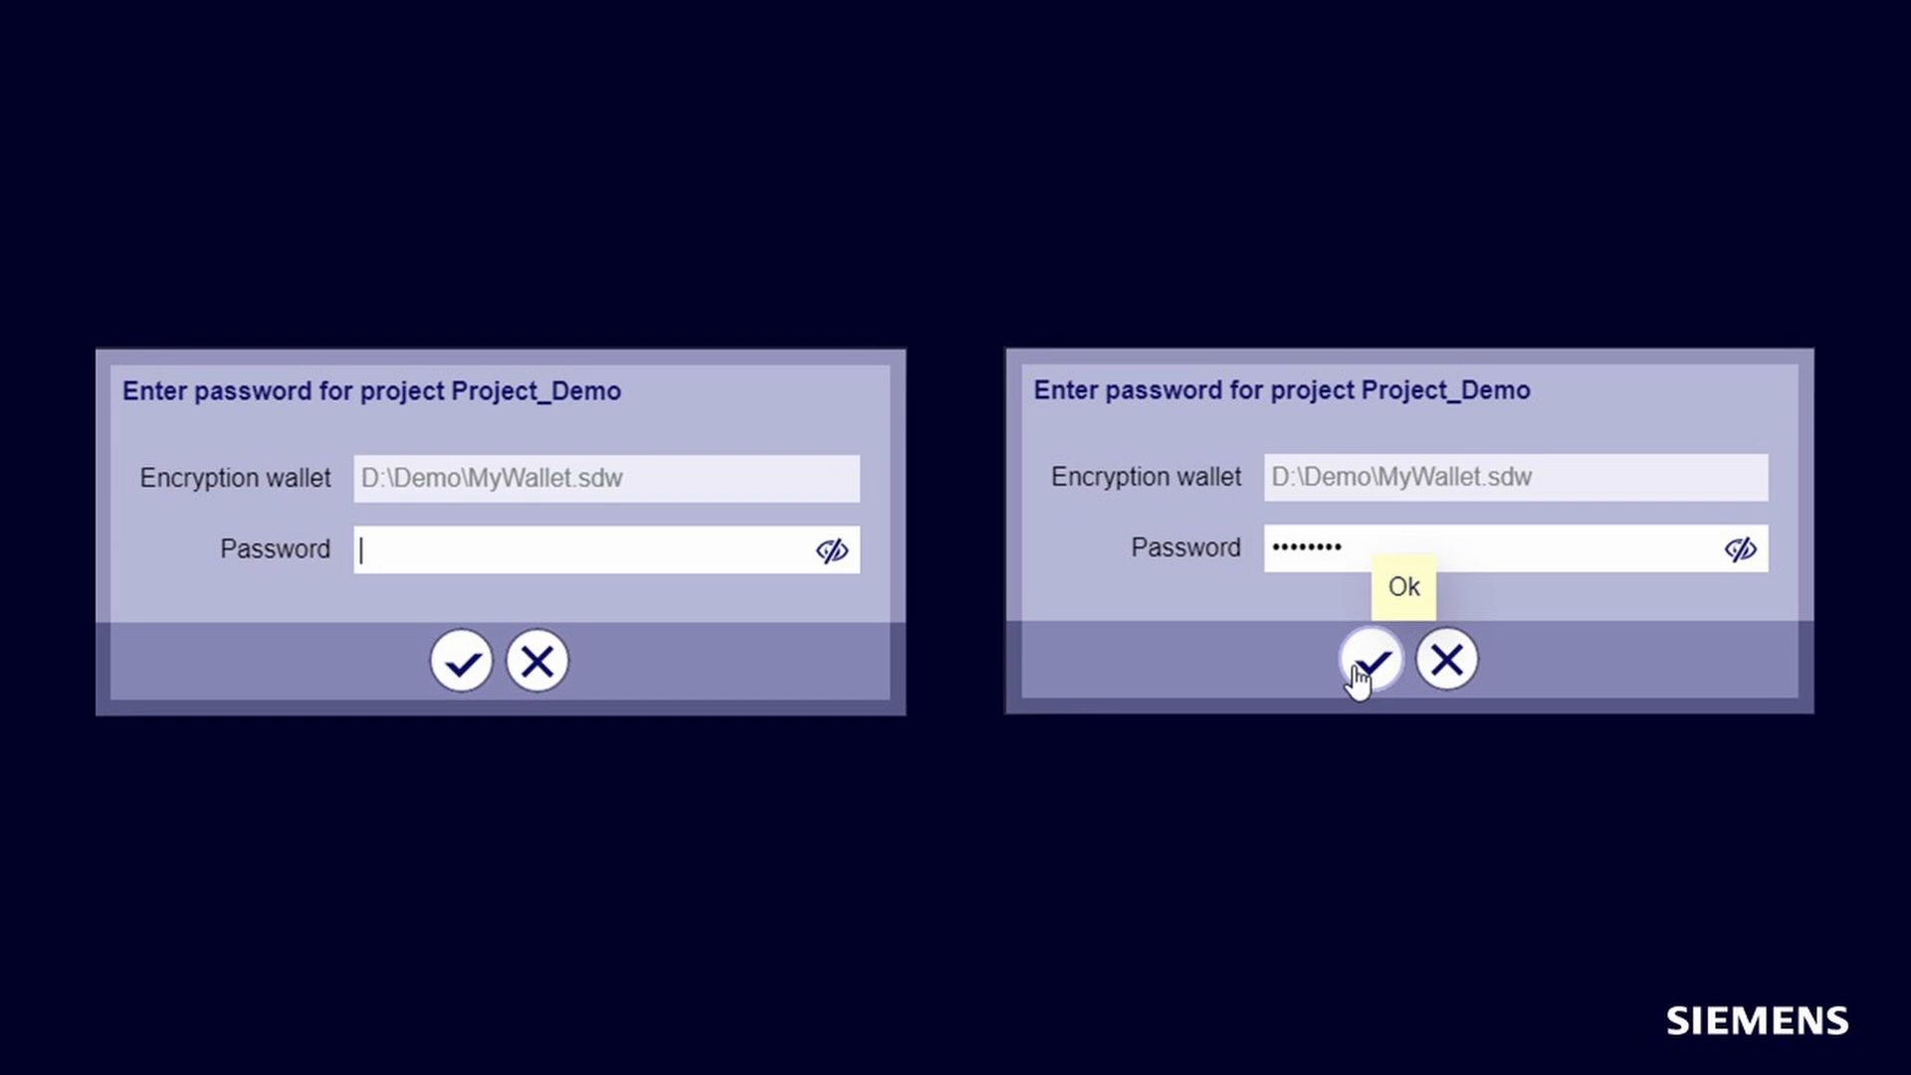
click(1370, 661)
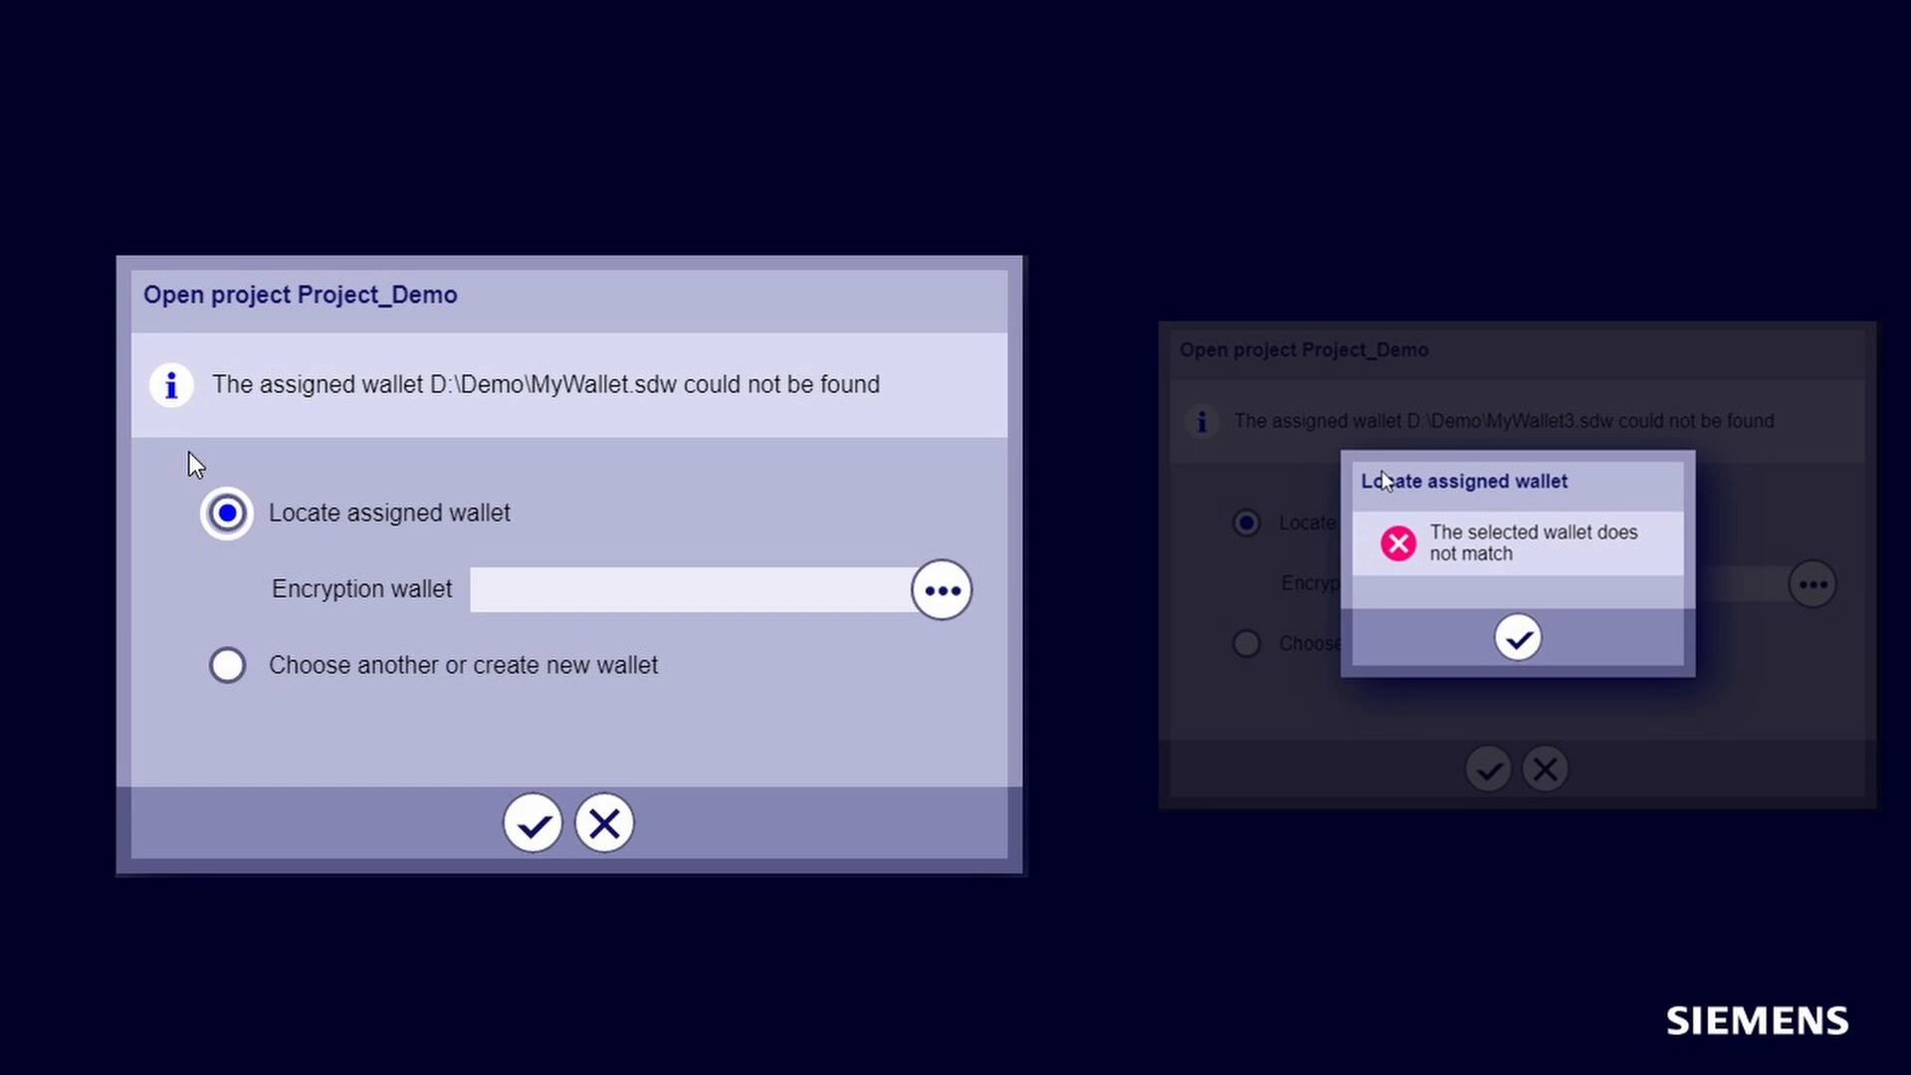
- Select 'Choose another or create new wallet', showing the security-parameters-reset warning
click(227, 664)
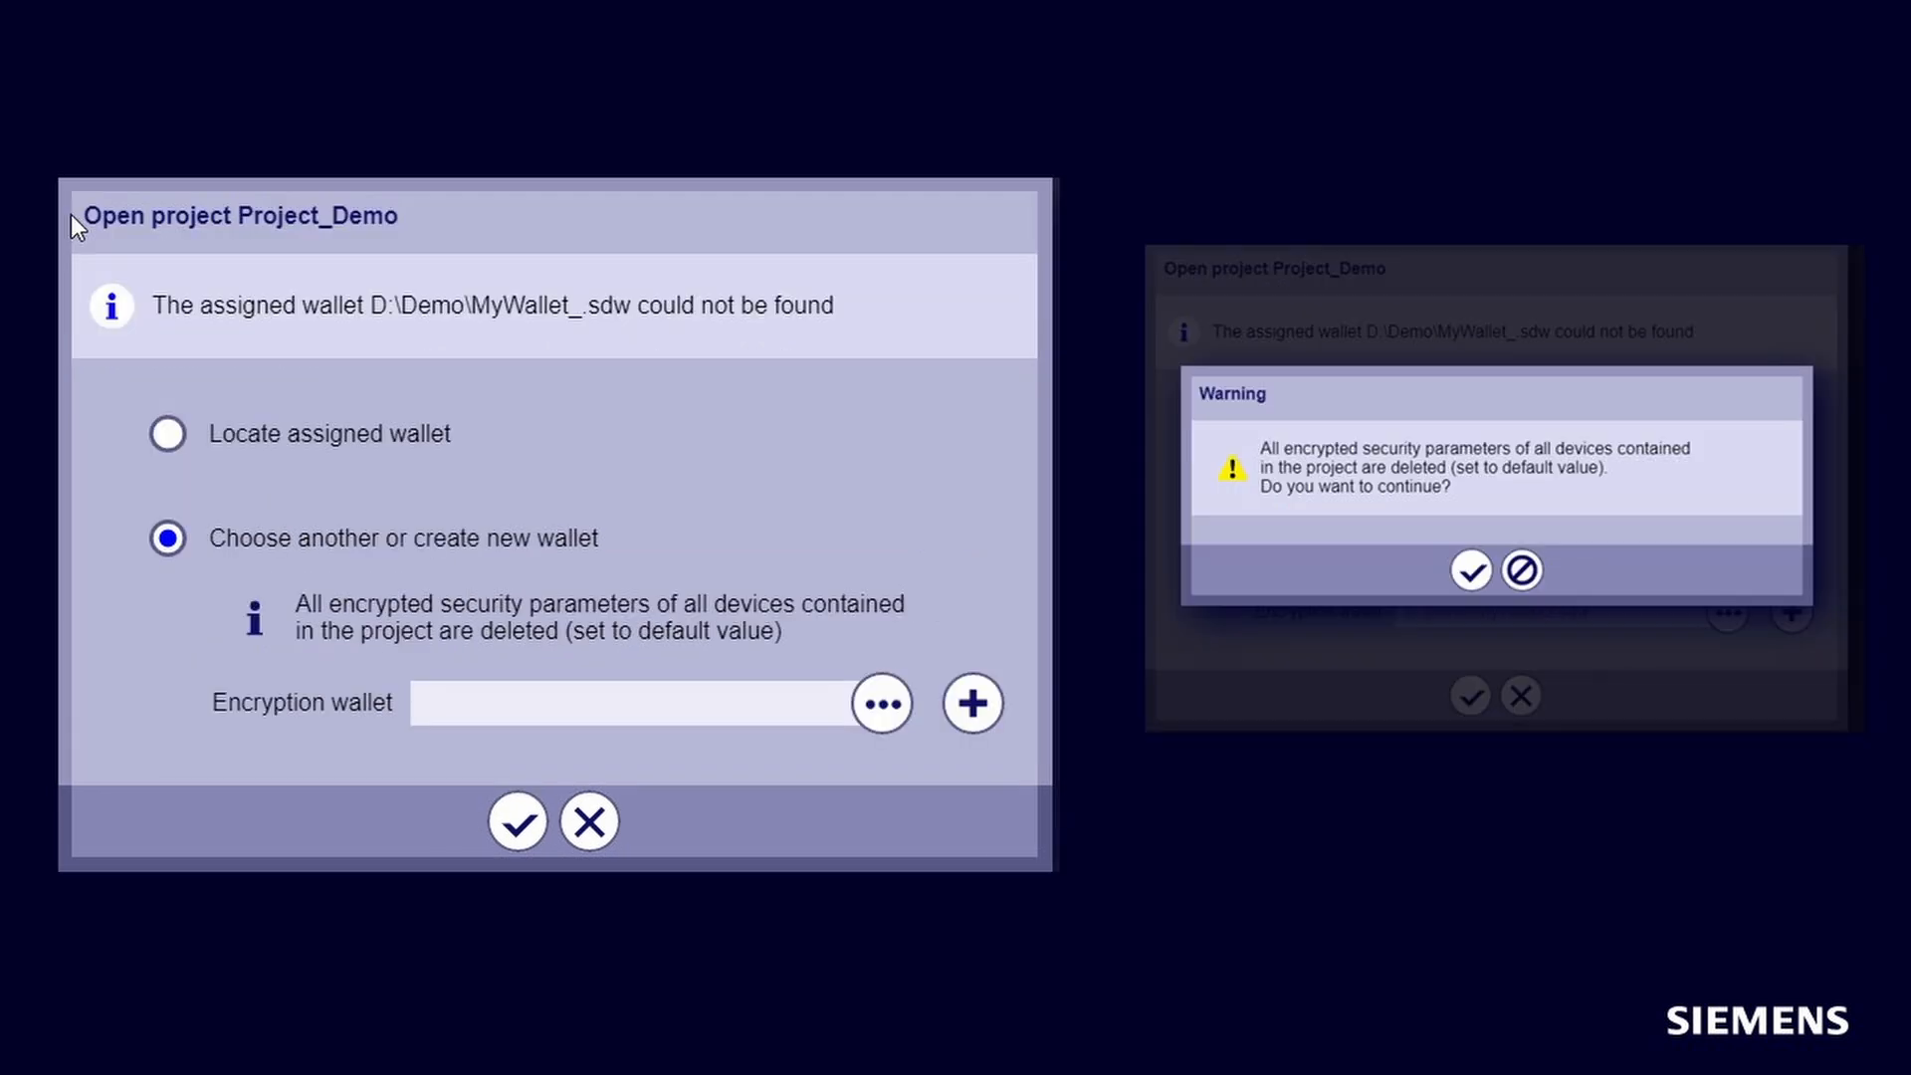